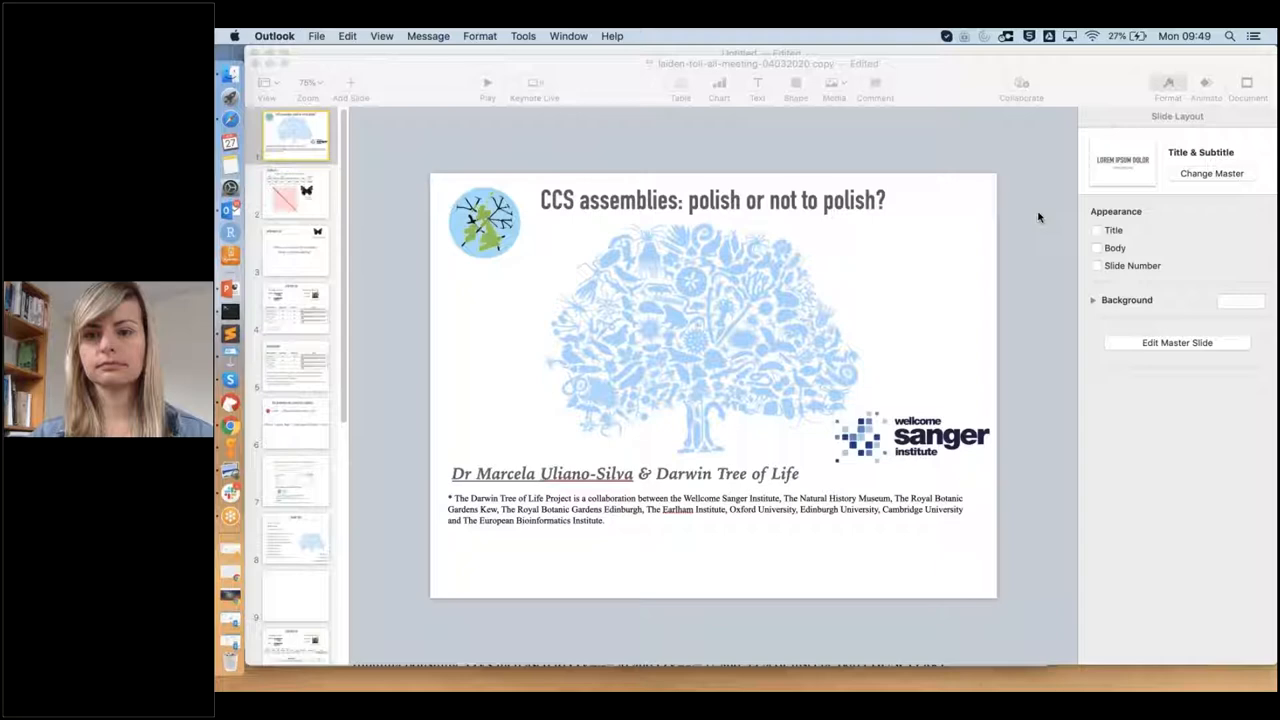
Step: Start the slideshow full screen from the title slide 'CCS assemblies: polish or not to polish?'
{"action": "left_click", "coordinate": [487, 82]}
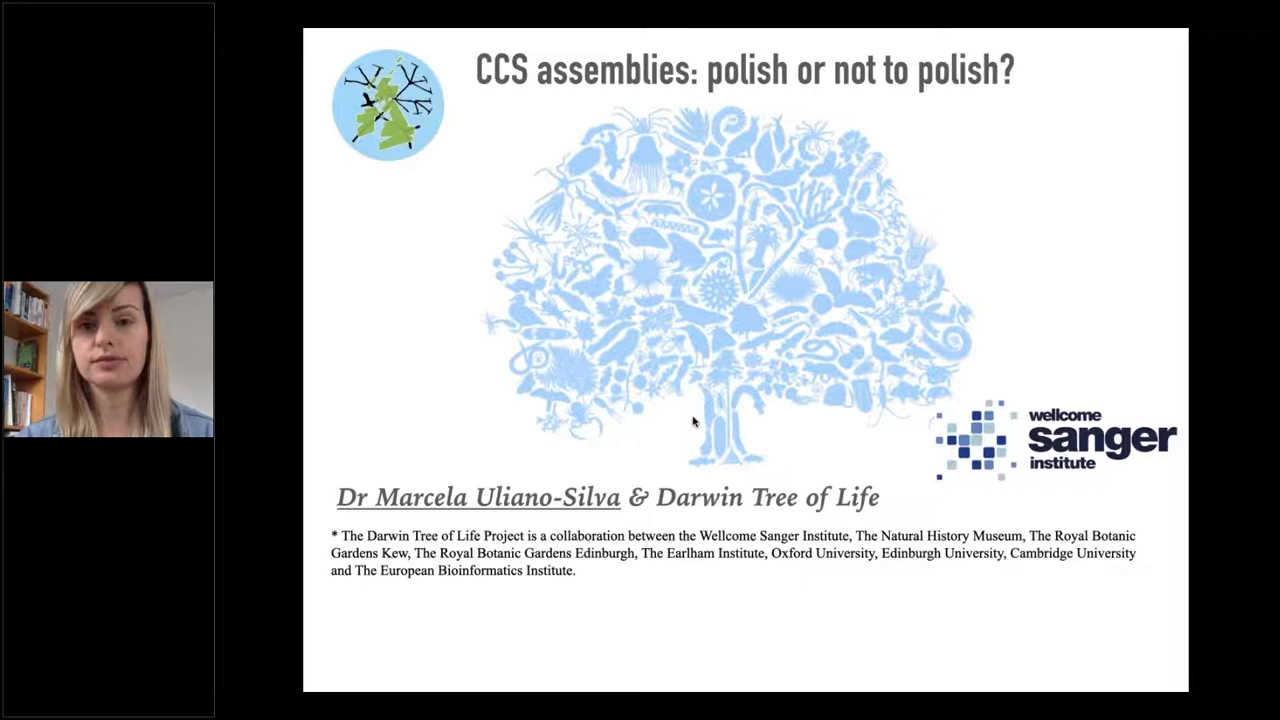
Step: Advance to the Assemblies slide on PacBio CCS reads and Hi-C scaffolding
{"action": "key", "text": "Right"}
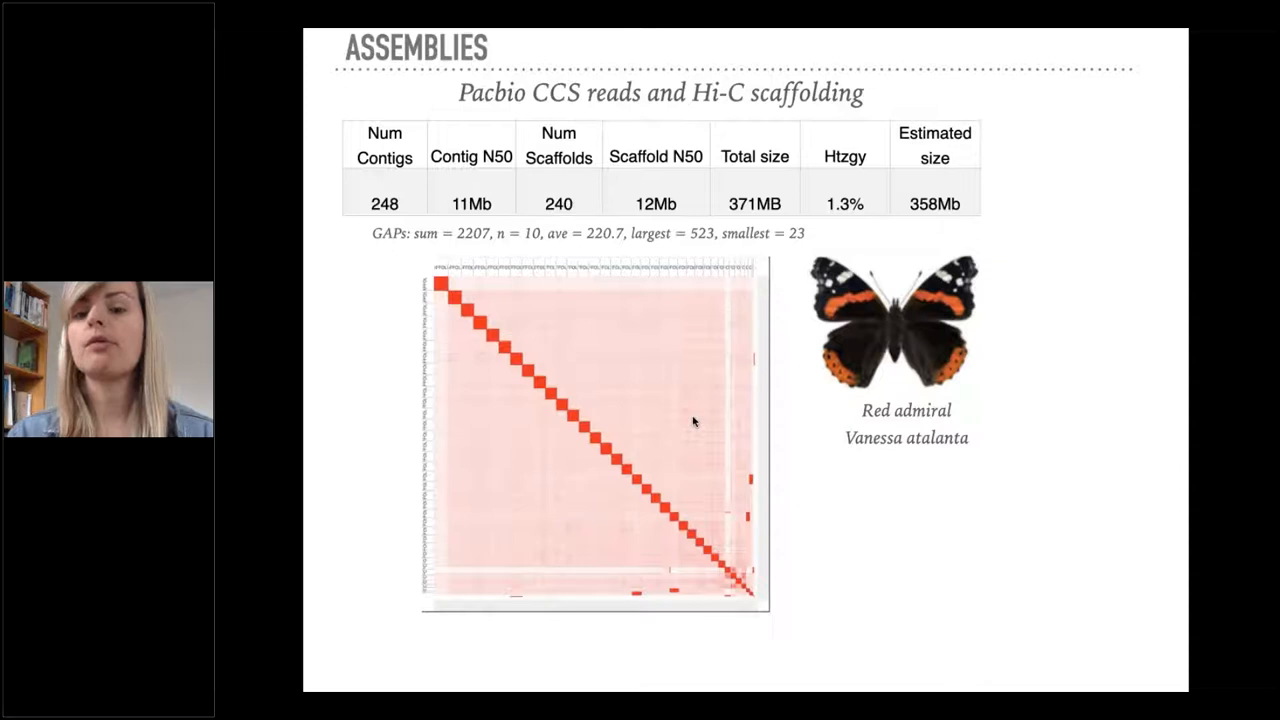
{"action": "mouse_move", "coordinate": [636, 494]}
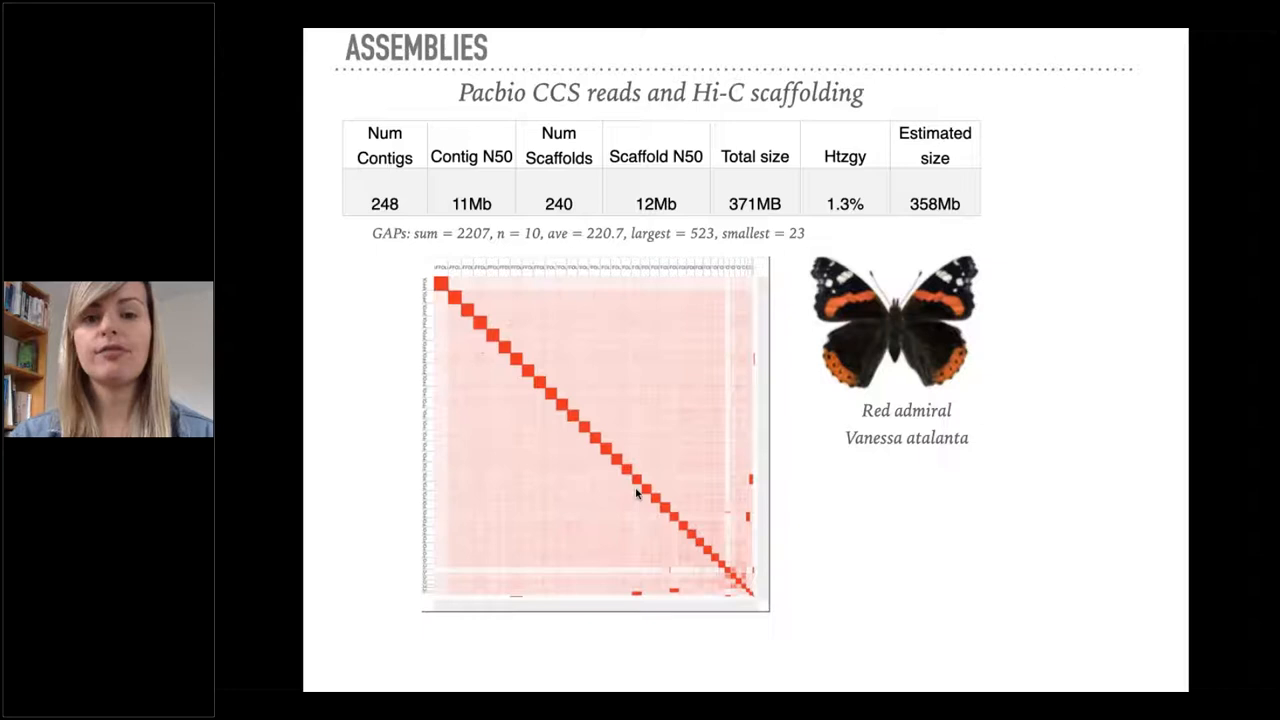
{"action": "mouse_move", "coordinate": [588, 683]}
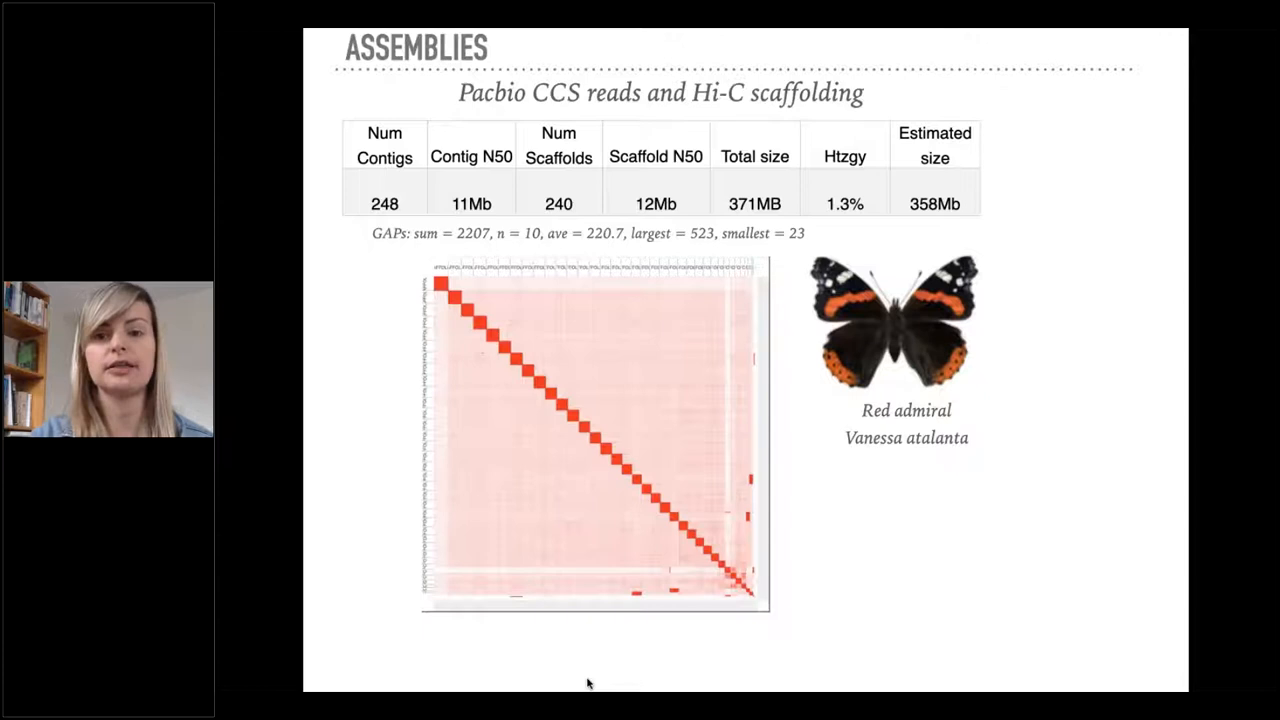
Step: Advance through the Assembly QV slide to the Conclusions slide on polishing results
{"action": "key", "text": "Right"}
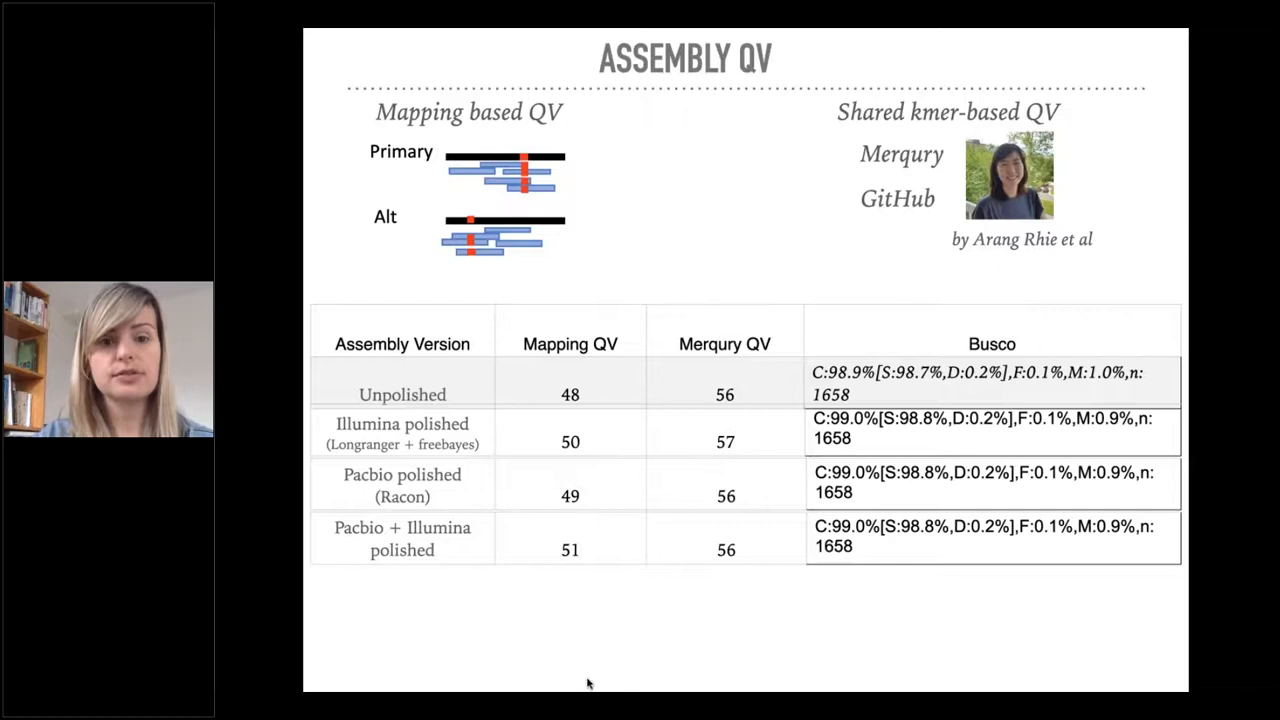
{"action": "key", "text": "Right"}
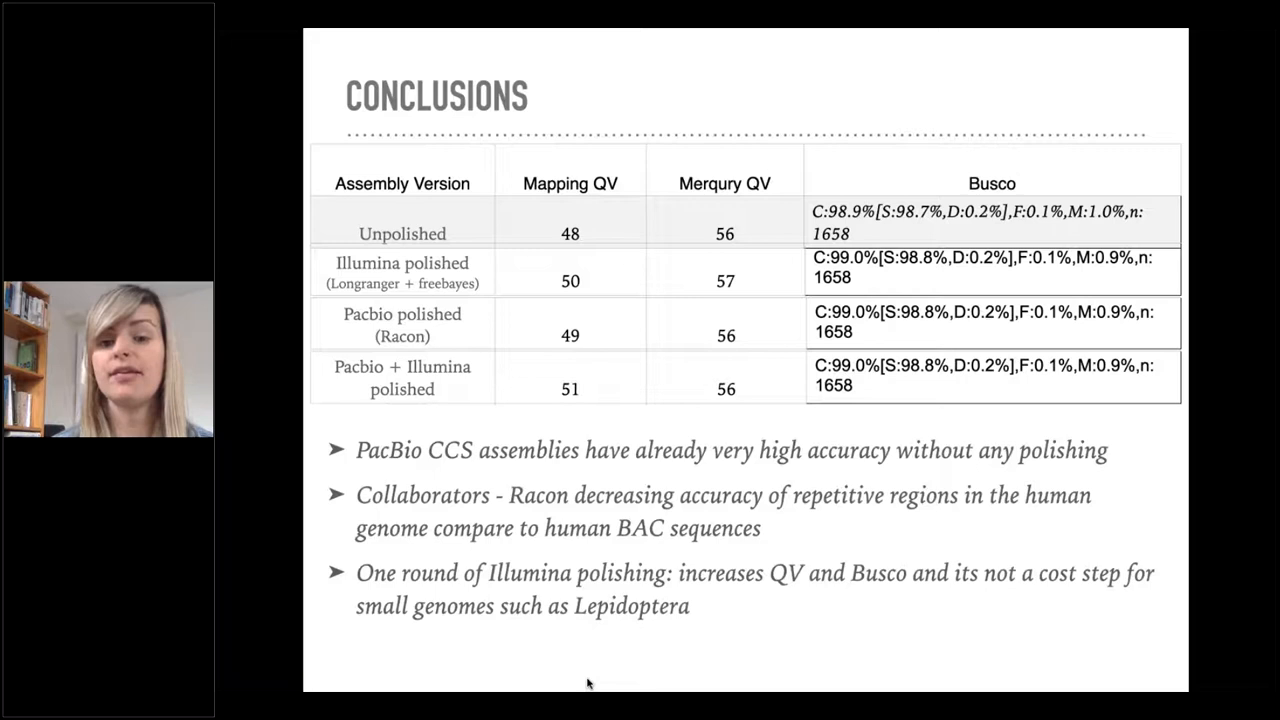